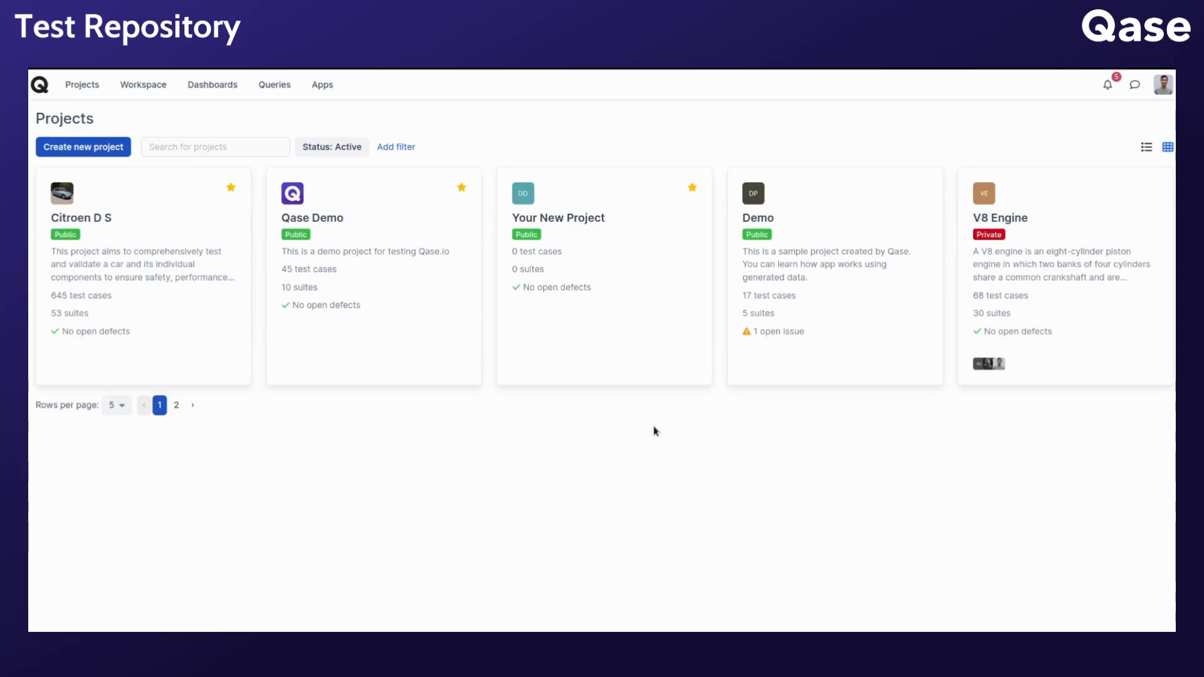
# Open the Your New Project card to reach its empty test repository.
pyautogui.click(558, 217)
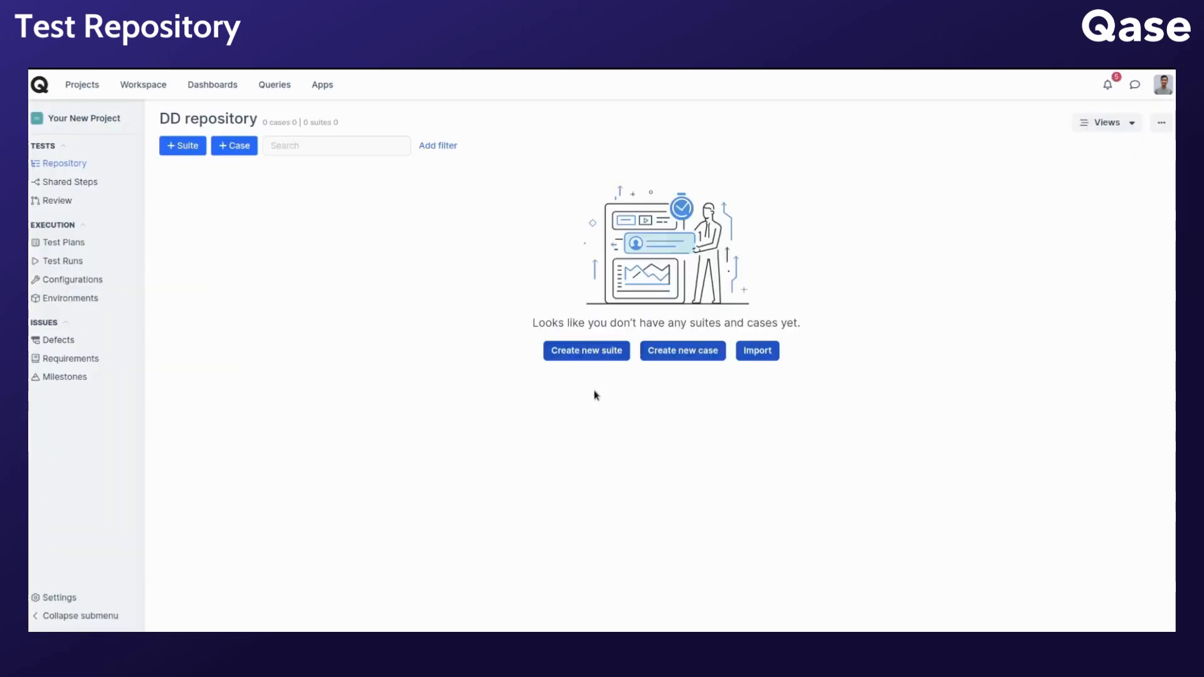
pyautogui.moveTo(618, 382)
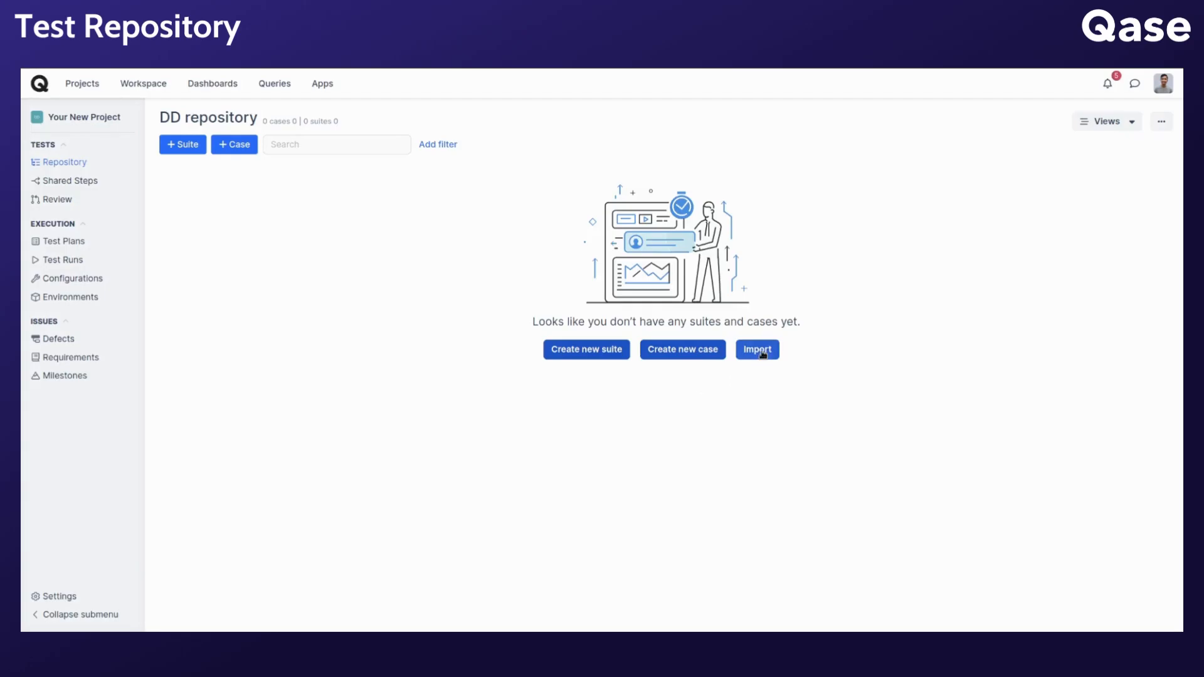
pyautogui.click(757, 350)
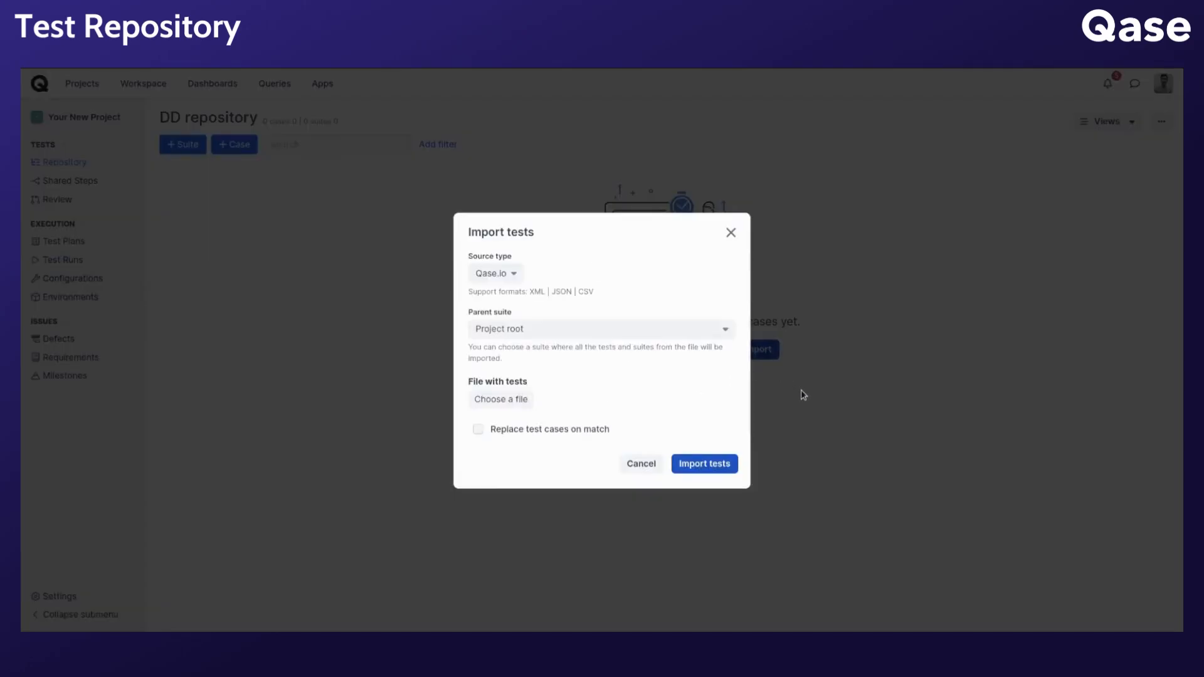
pyautogui.click(730, 232)
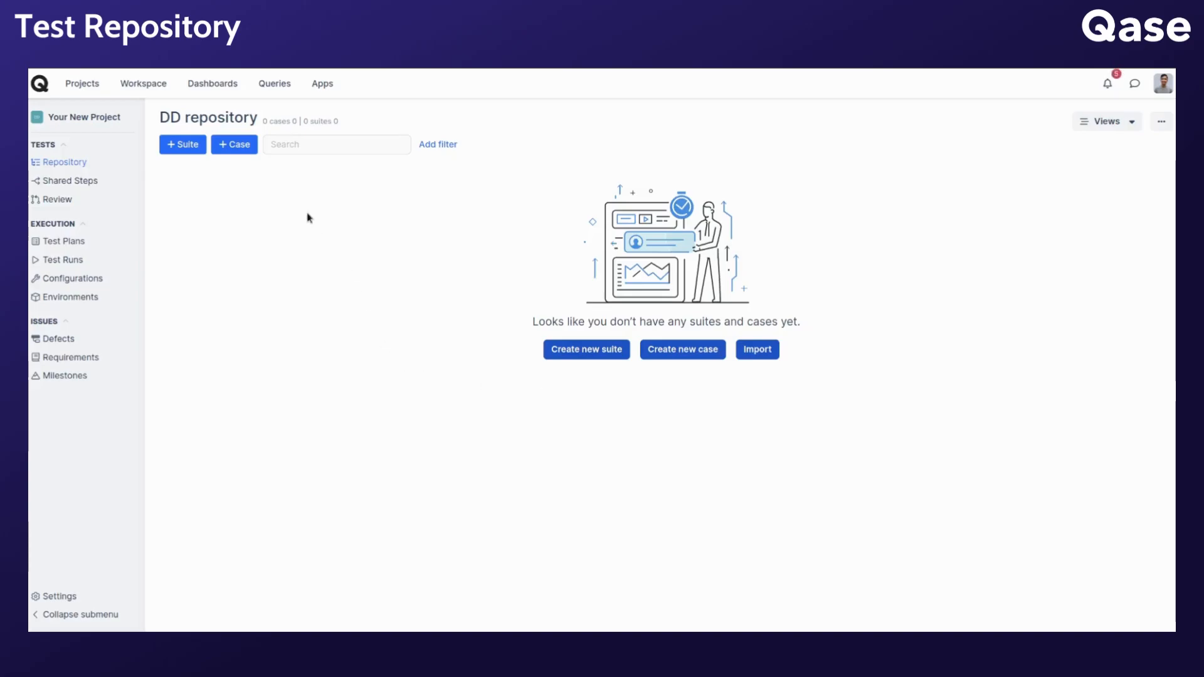
pyautogui.moveTo(265, 167)
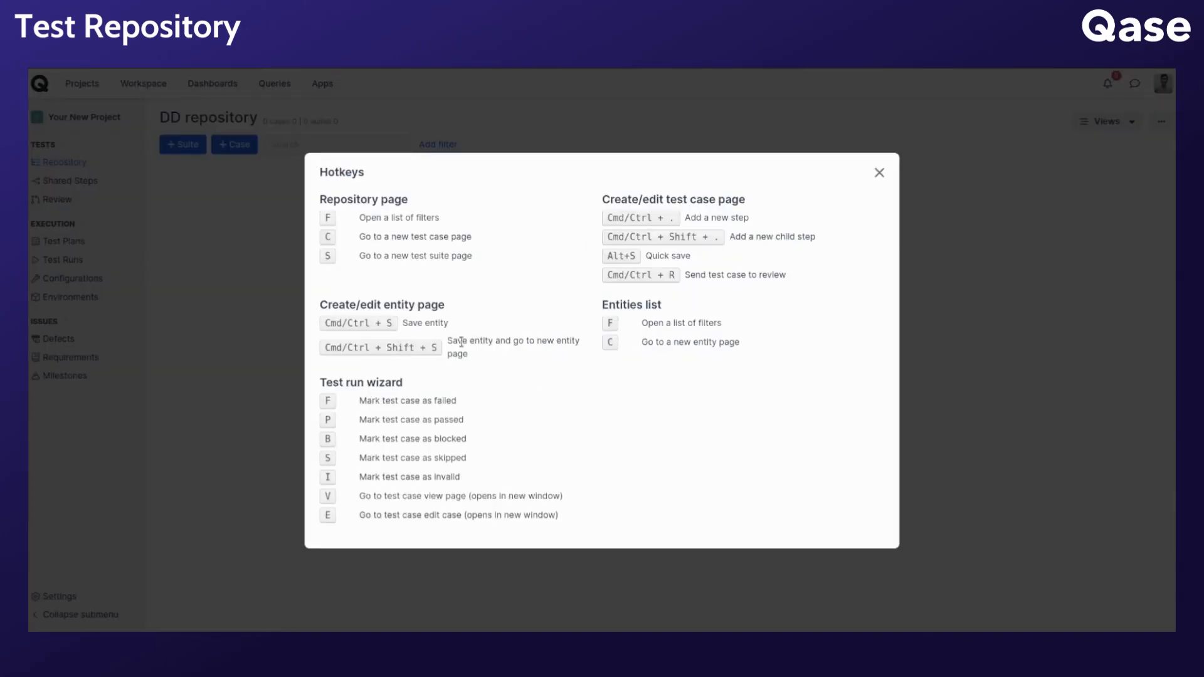
pyautogui.moveTo(330, 207)
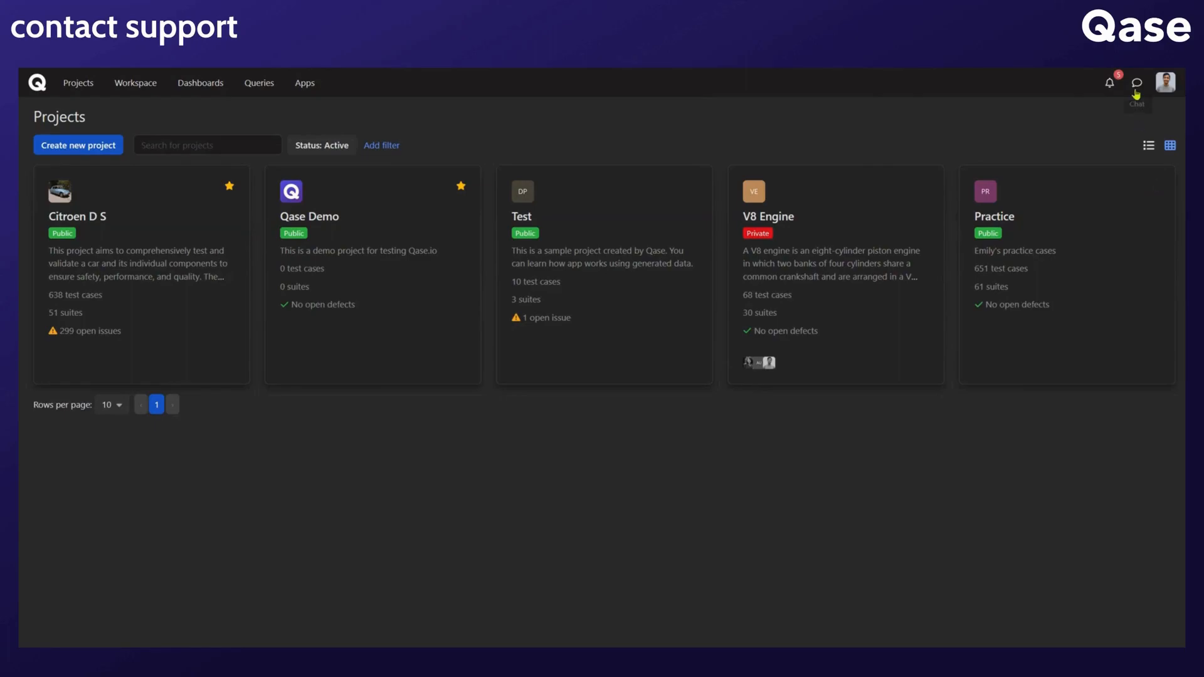
# Send the support chat message "Hi, I have a question!" from the top-bar chat.
pyautogui.click(1138, 83)
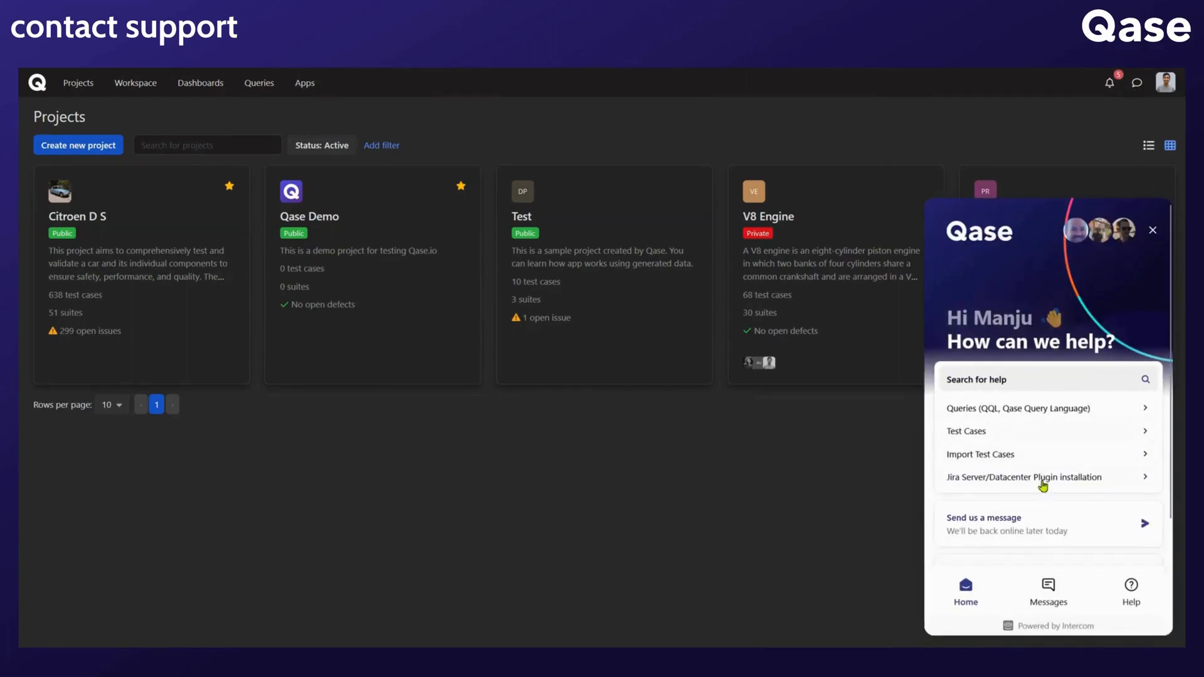
pyautogui.click(1130, 587)
pyautogui.write('Hi, I have')
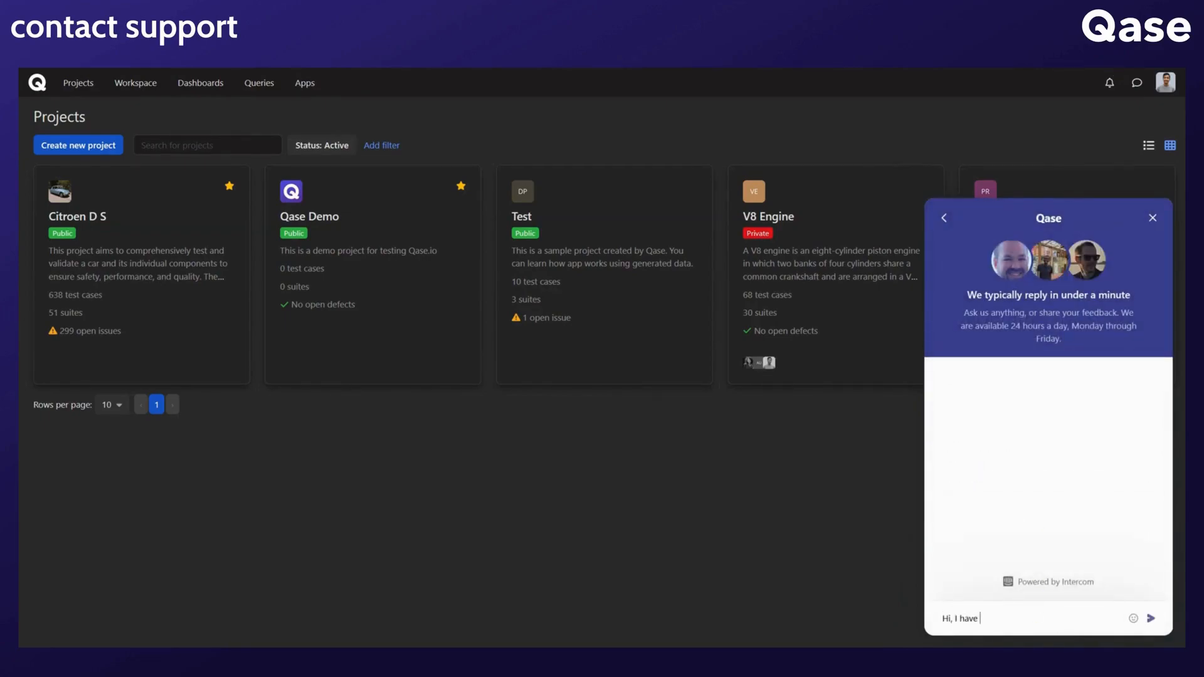
pyautogui.click(1150, 619)
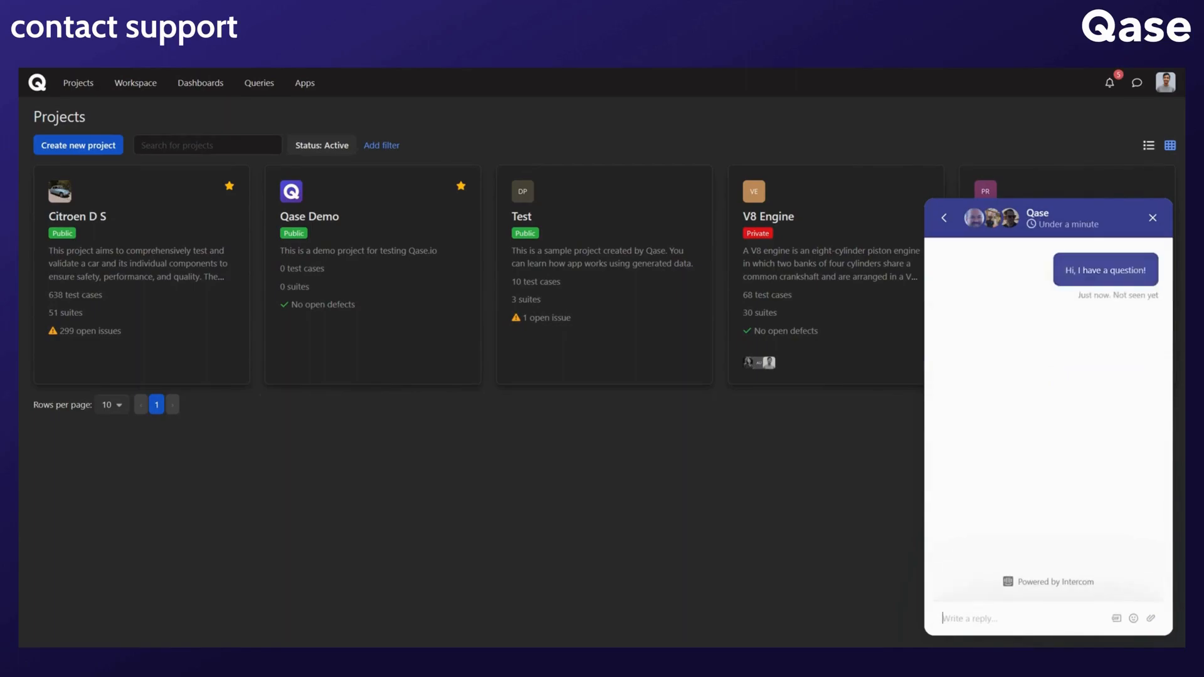